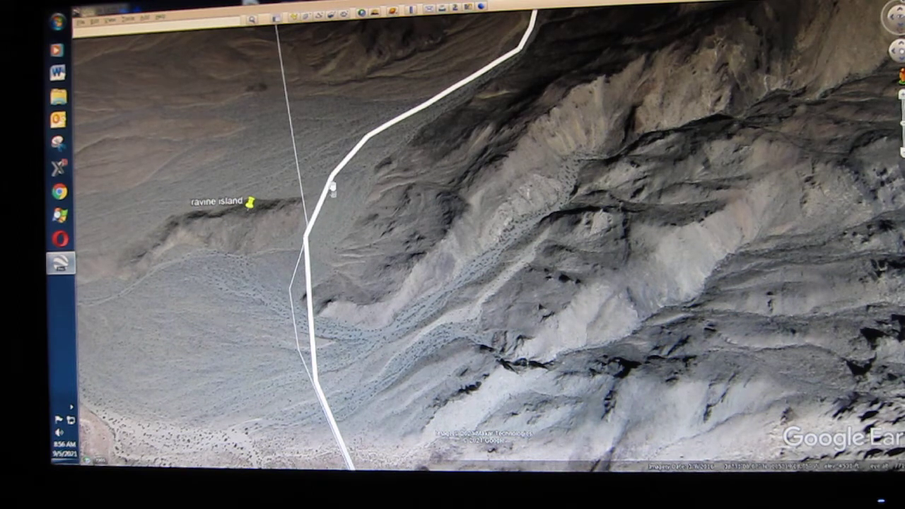
{"action": "mouse_move", "coordinate": [233, 317]}
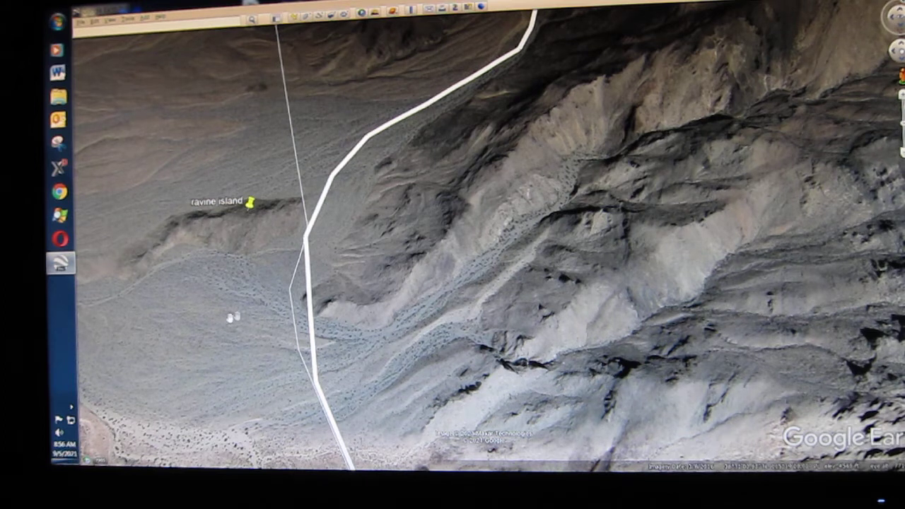
{"action": "mouse_move", "coordinate": [160, 229]}
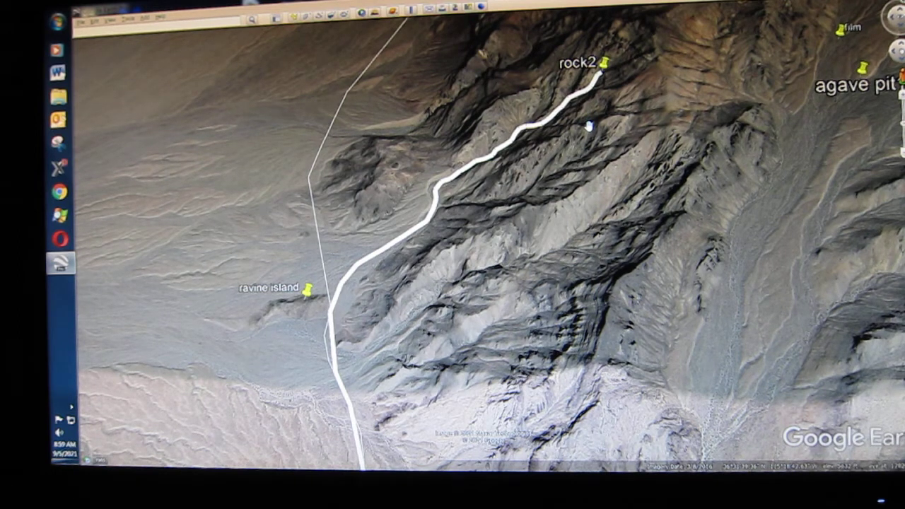
{"action": "mouse_move", "coordinate": [720, 191]}
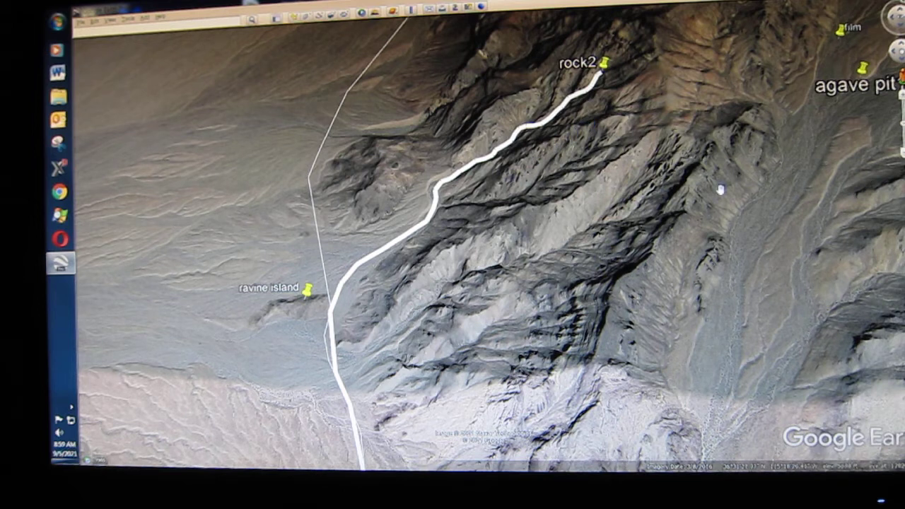